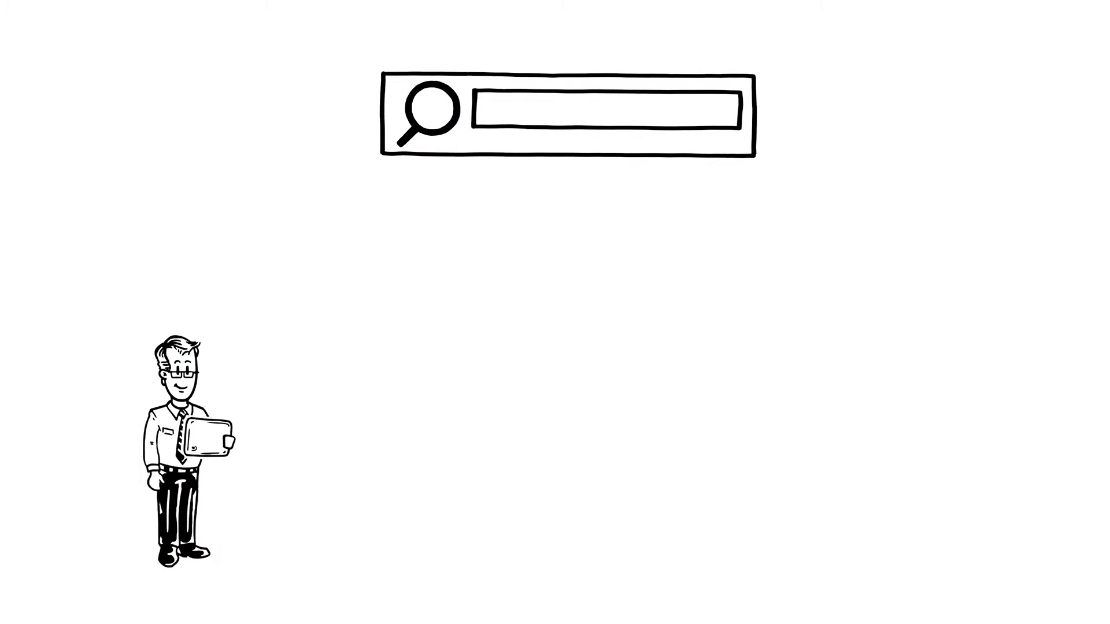
text(WEICONLOCK® AN 302-43)
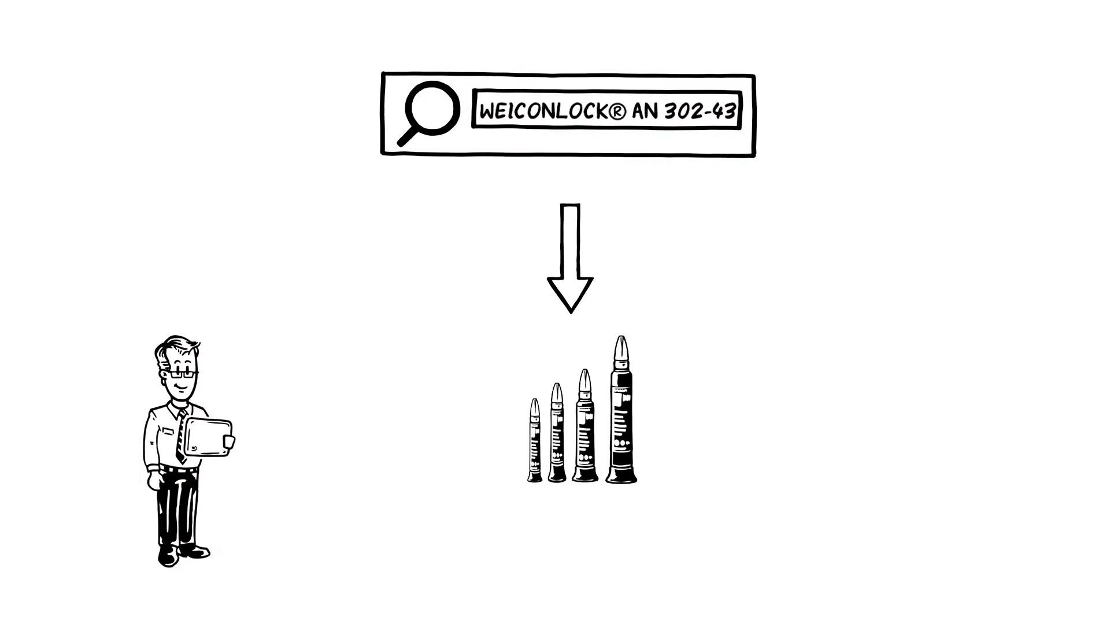